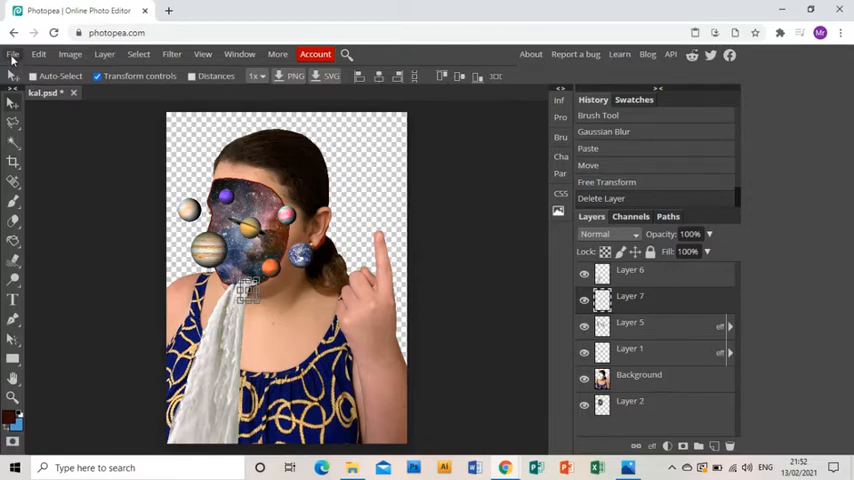
# Open the Sky image and select the entire sky picture for copying.
pyautogui.click(13, 54)
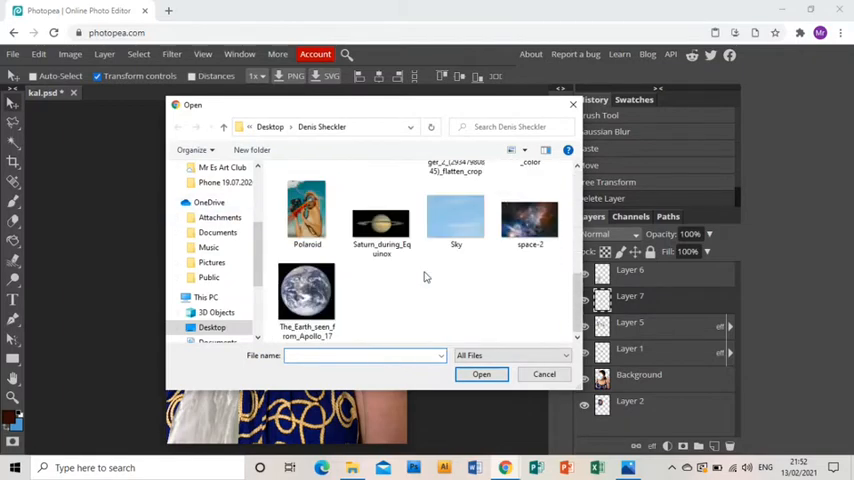
pyautogui.doubleClick(456, 213)
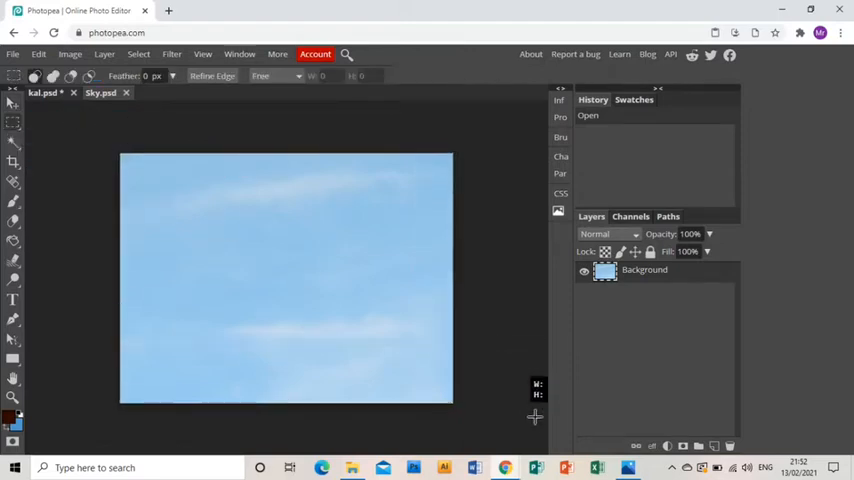
pyautogui.moveTo(122, 155); pyautogui.dragTo(450, 403)
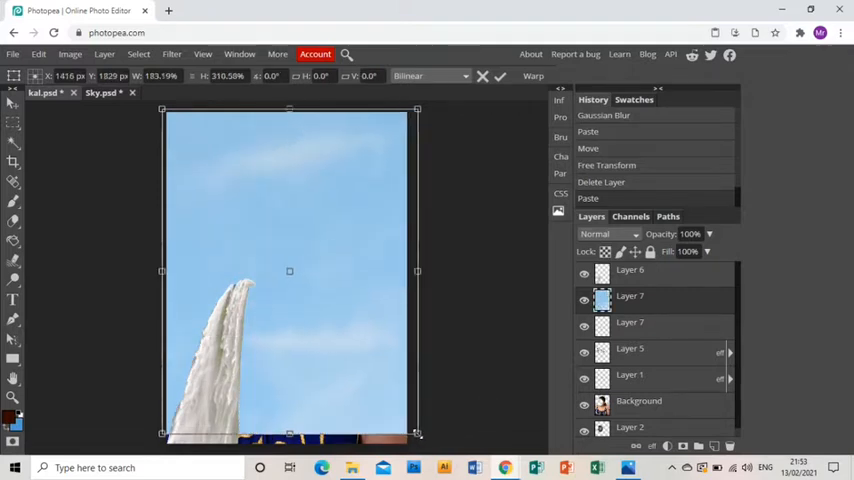
pyautogui.moveTo(668, 293)
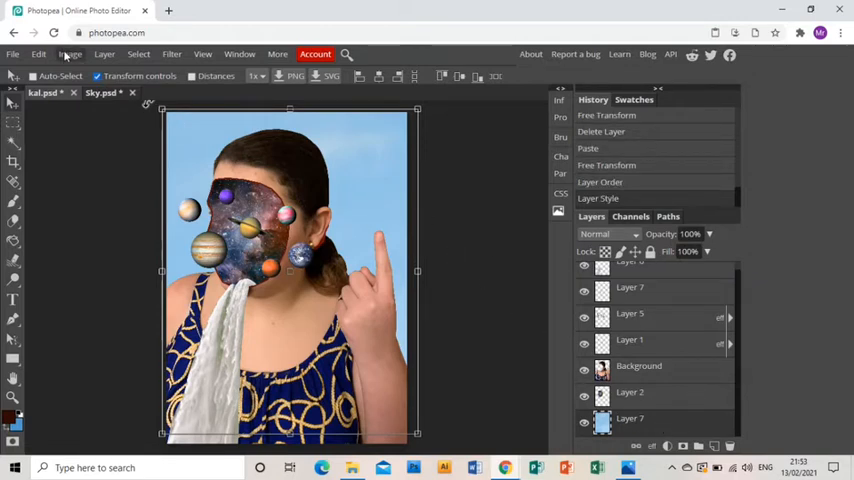
# Apply Hue/Saturation to the sky layer with Saturation 70 and Lightness -18.
pyautogui.click(239, 54)
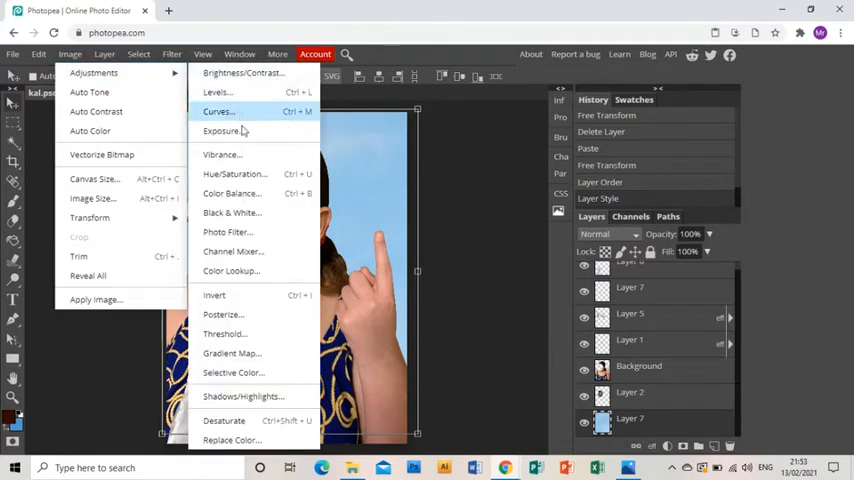
pyautogui.moveTo(235, 174)
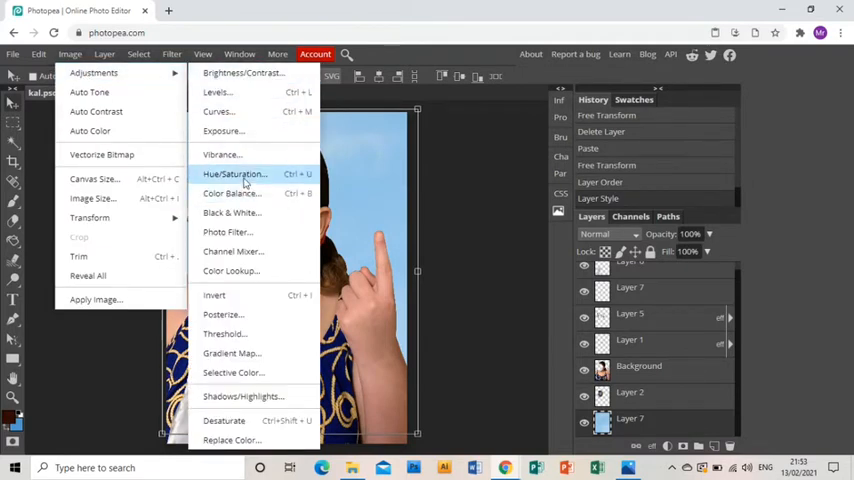
pyautogui.click(235, 174)
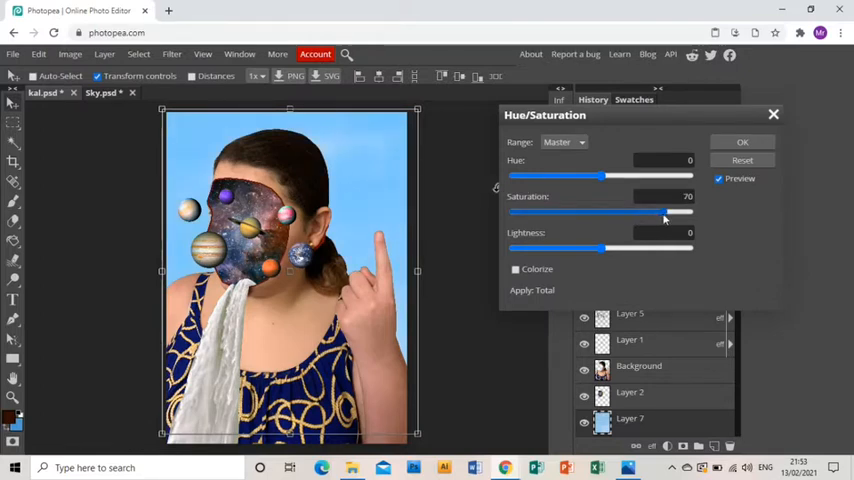
pyautogui.moveTo(600, 248); pyautogui.dragTo(587, 248)
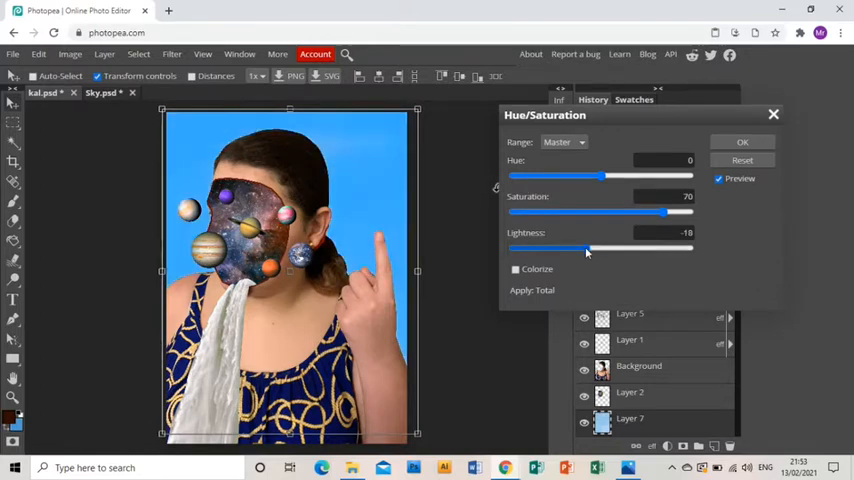
pyautogui.moveTo(585, 247); pyautogui.dragTo(603, 247)
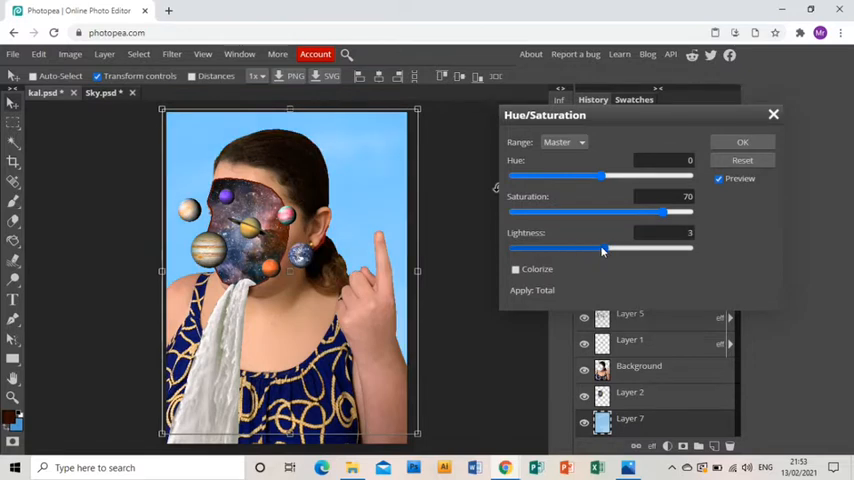
pyautogui.moveTo(607, 248); pyautogui.dragTo(585, 248)
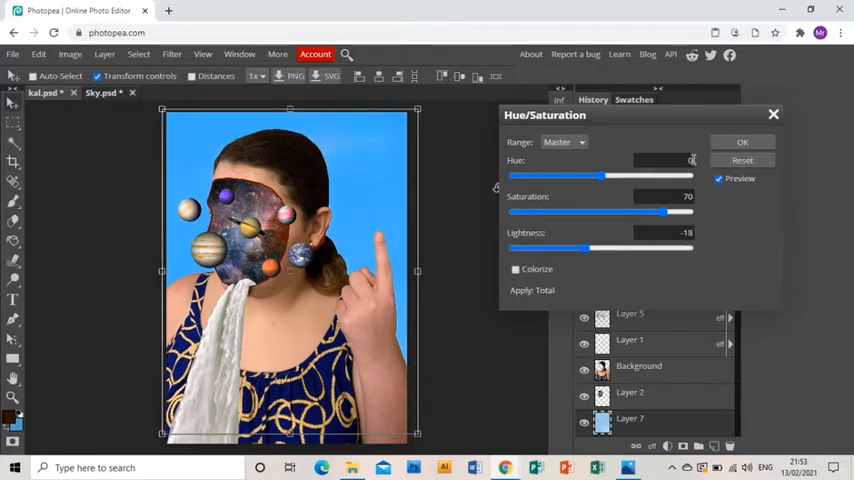
pyautogui.click(742, 141)
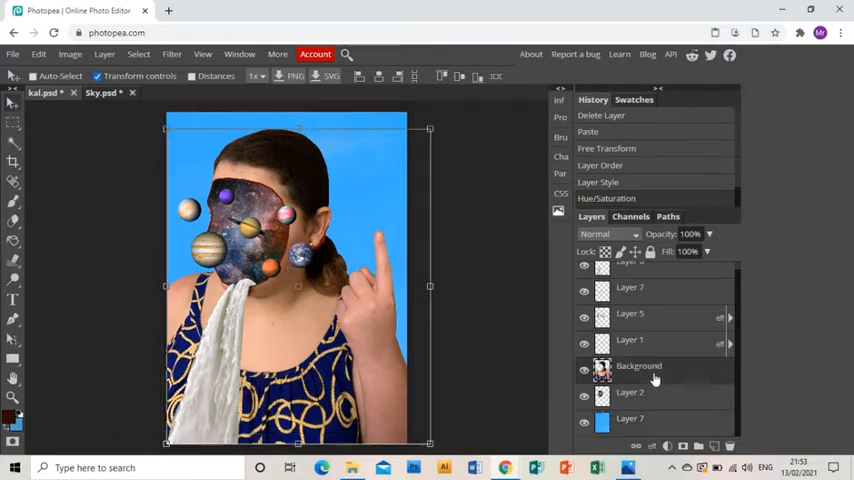
# Apply Hue/Saturation to the Background portrait layer with Saturation 46 and Lightness -5.
pyautogui.click(69, 54)
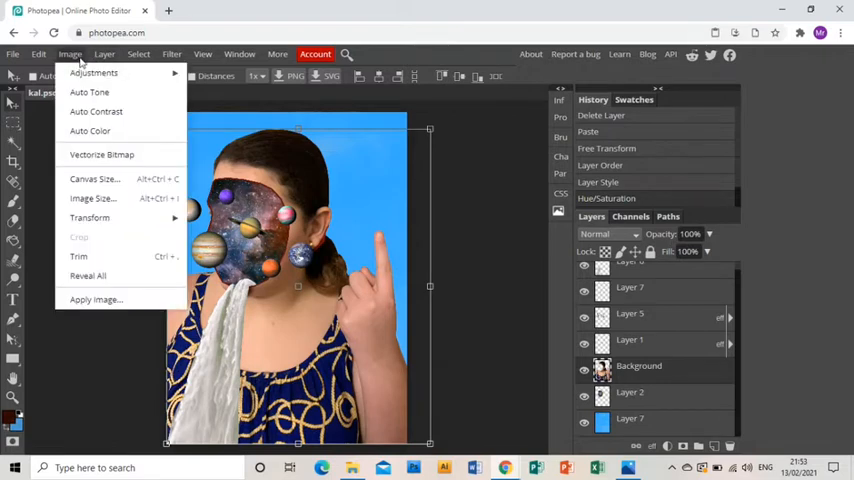
pyautogui.click(93, 72)
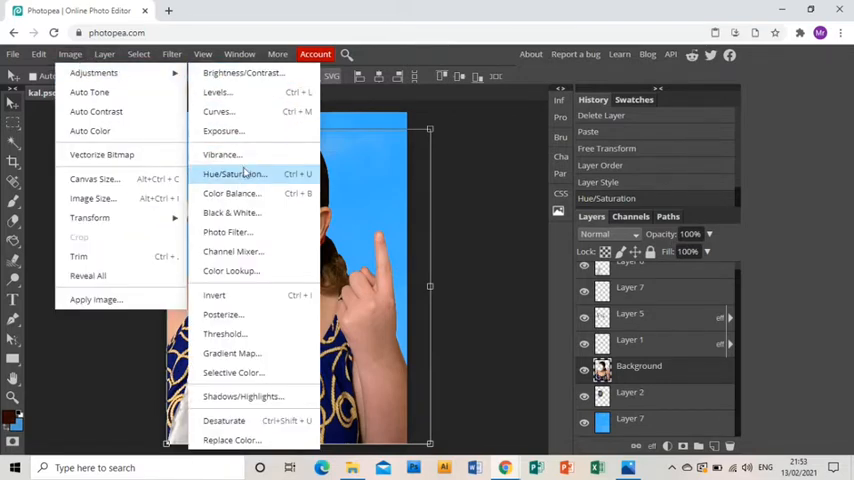
pyautogui.click(235, 173)
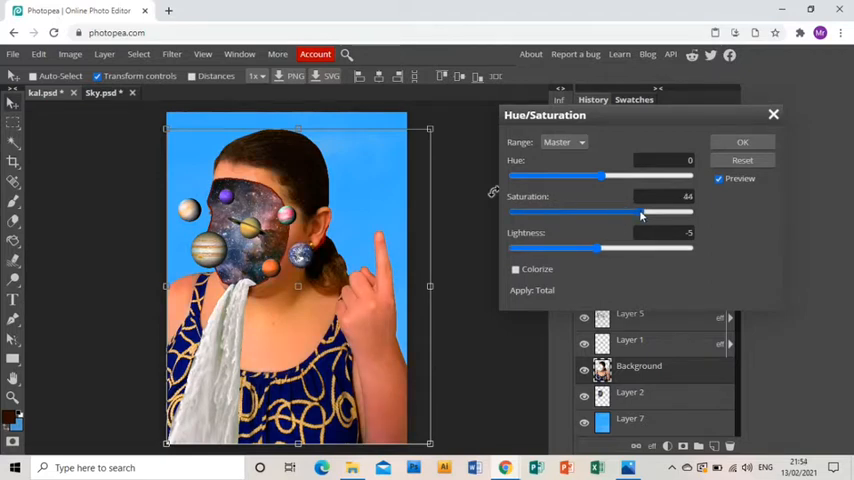
pyautogui.moveTo(637, 211); pyautogui.dragTo(645, 211)
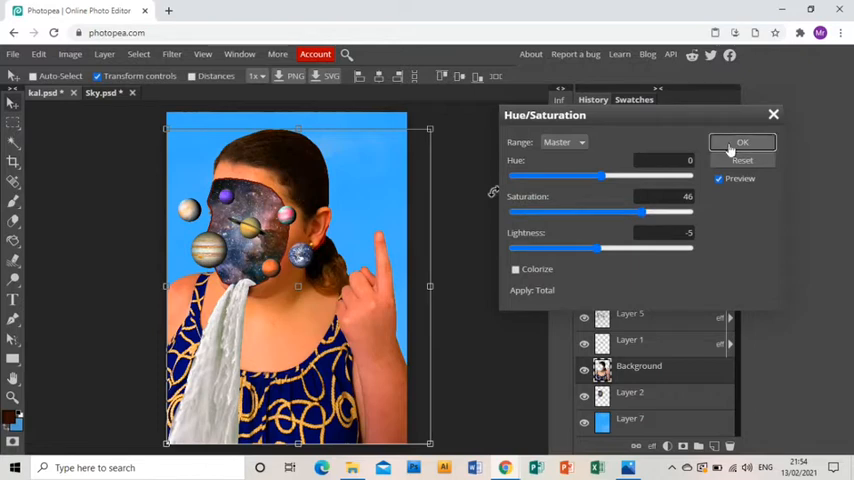
pyautogui.click(742, 142)
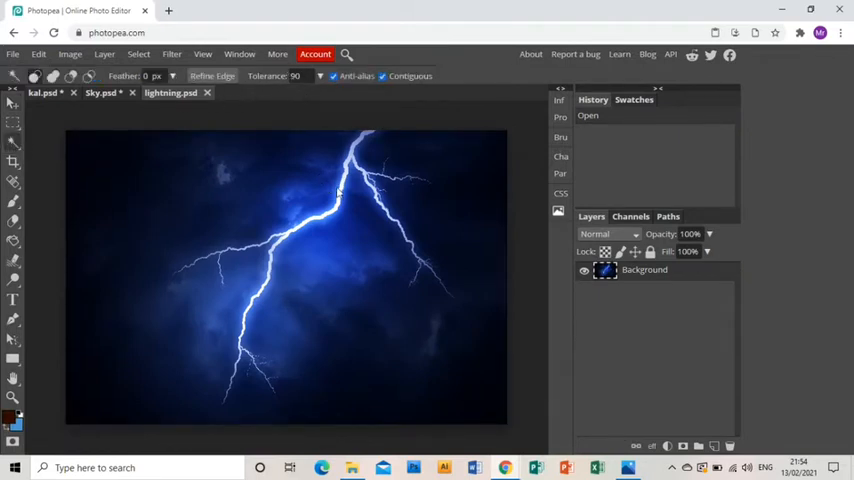
# Magic Wand-select the lightning bolt and switch back to the kal.psd collage.
pyautogui.click(340, 195)
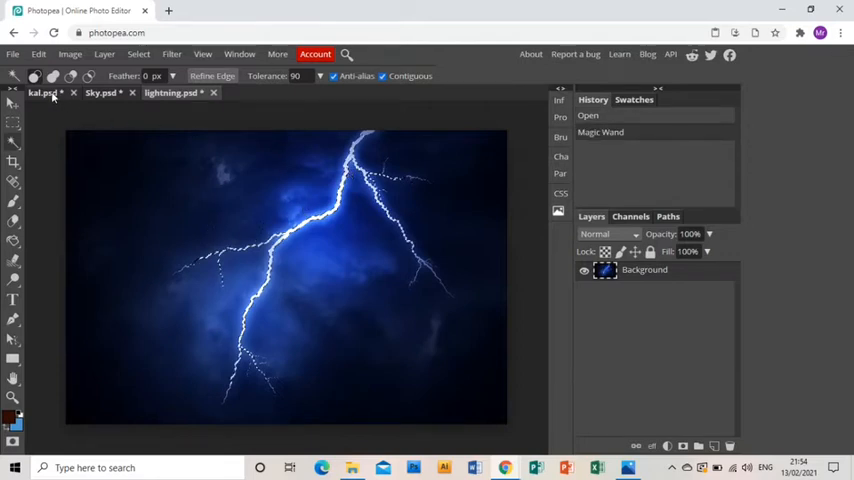
pyautogui.click(43, 92)
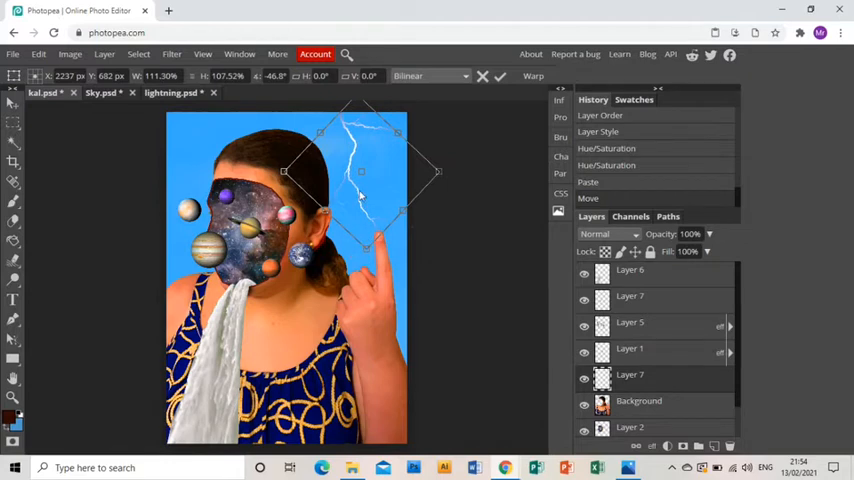
pyautogui.moveTo(297, 180)
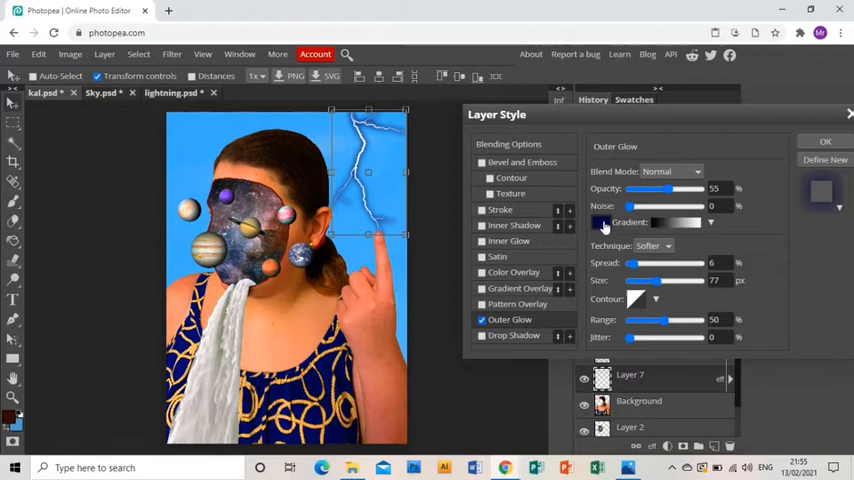
# Set the lightning layer's Outer Glow colour to dark navy and confirm.
pyautogui.click(600, 222)
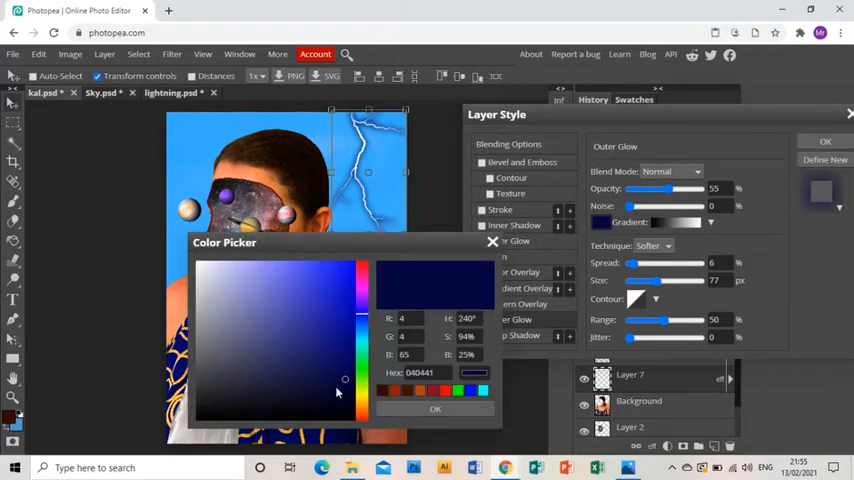
pyautogui.click(435, 409)
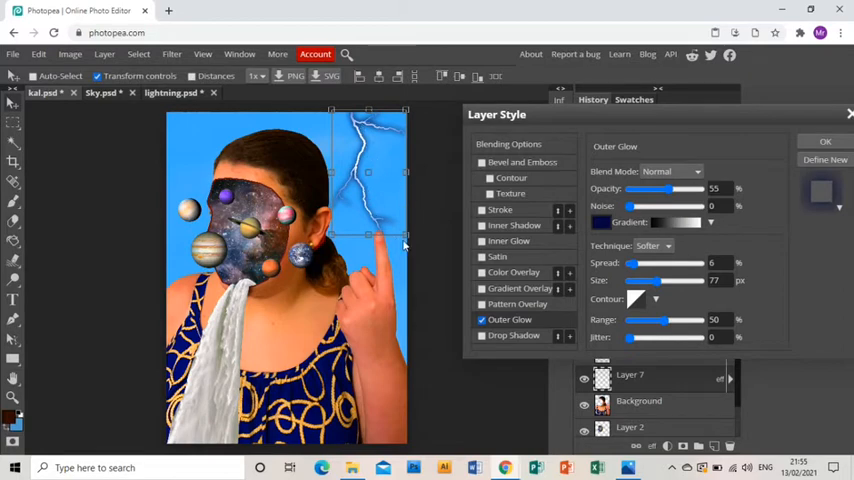
pyautogui.click(825, 141)
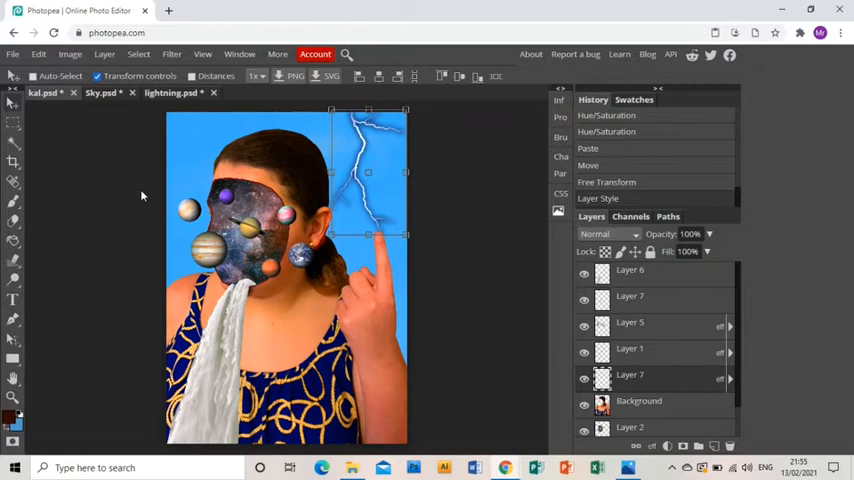
pyautogui.moveTo(110, 186)
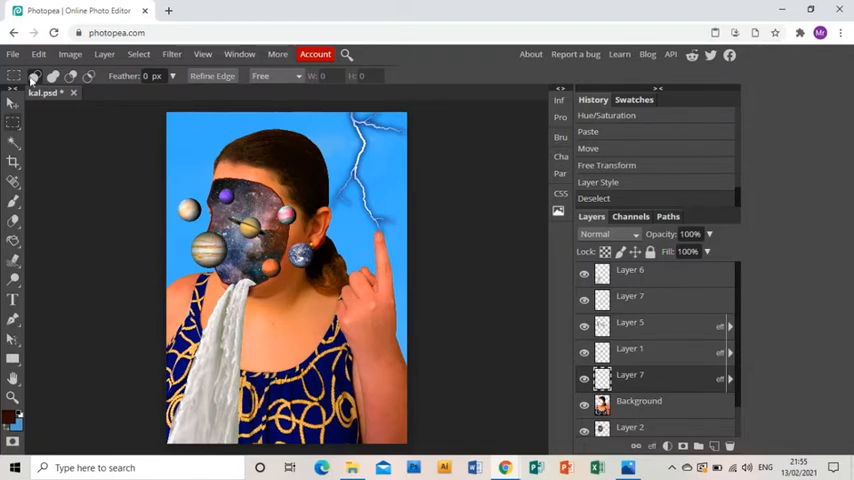
# Open the cloud PNG and draw a rectangle selection around the cloud.
pyautogui.click(13, 54)
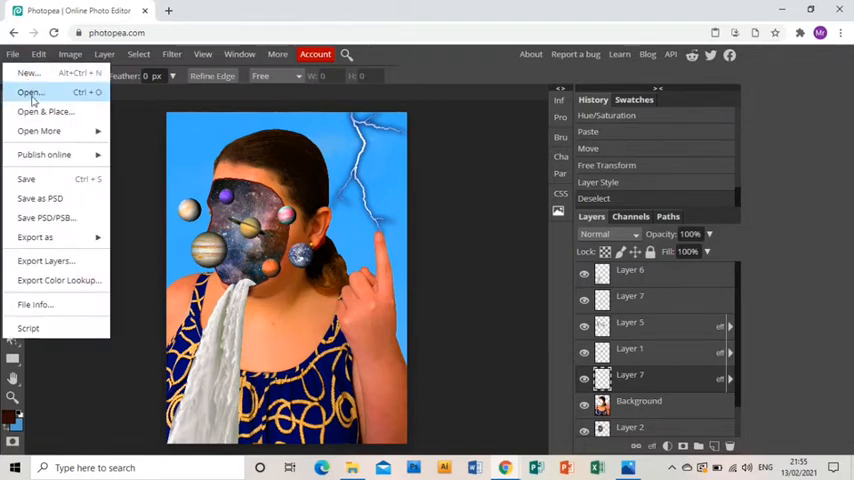
pyautogui.click(30, 92)
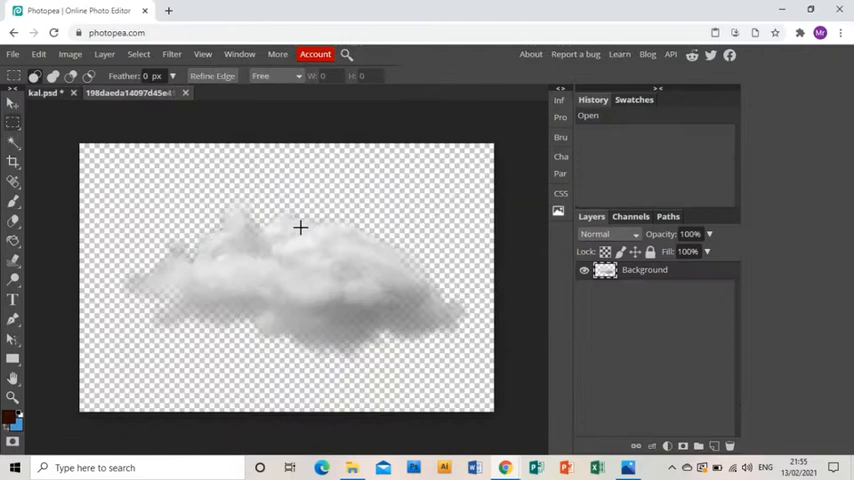
pyautogui.moveTo(152, 240)
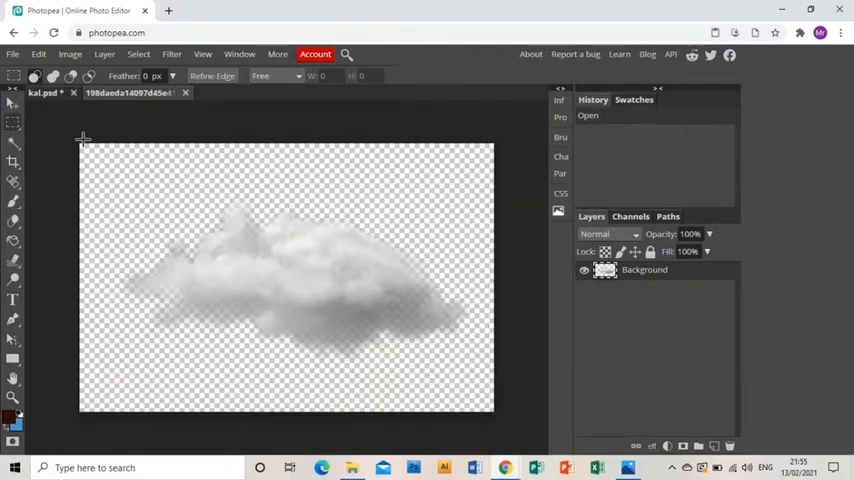
pyautogui.moveTo(83, 138); pyautogui.dragTo(461, 386)
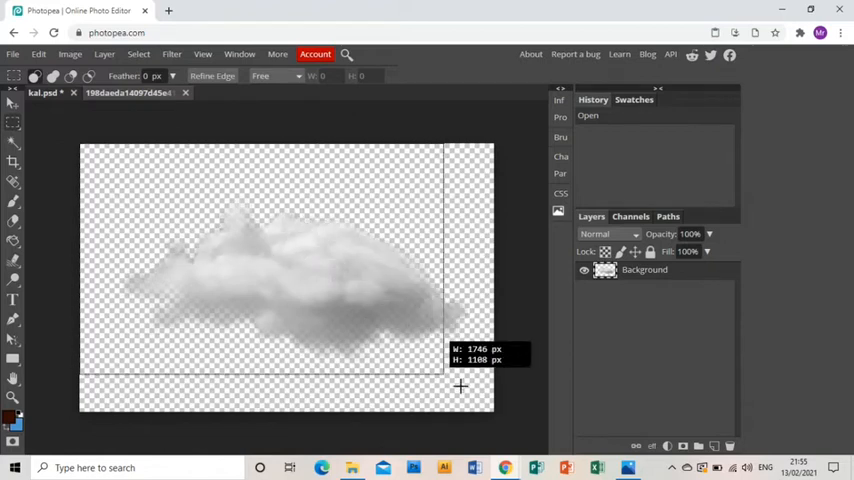
pyautogui.moveTo(460, 387); pyautogui.dragTo(517, 335)
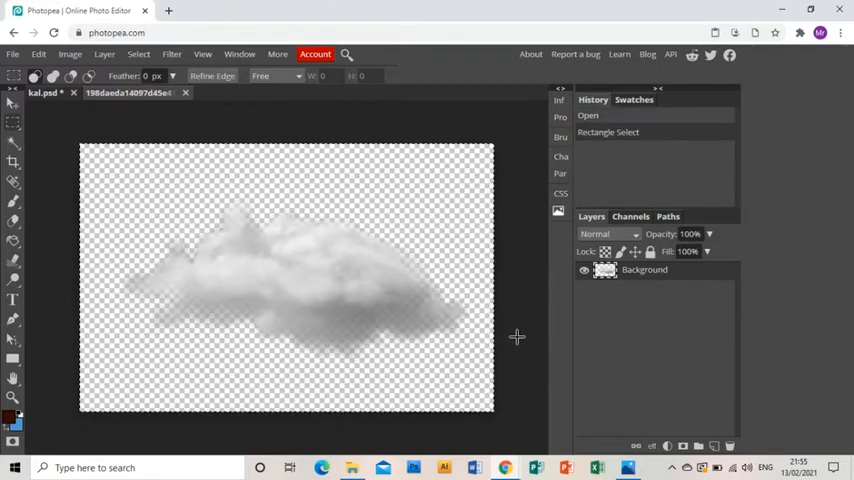
pyautogui.moveTo(150, 150)
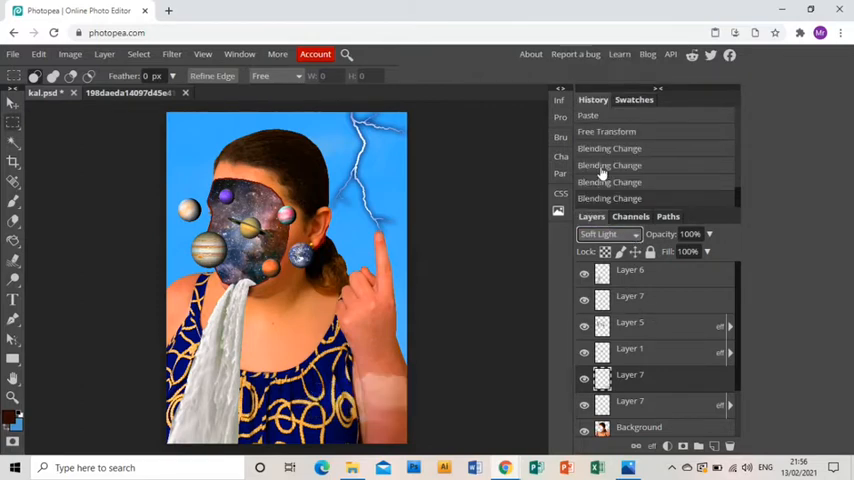
# Cycle the cloud layer's blend mode through Soft Light, Hard Light and Pin Light.
pyautogui.click(605, 233)
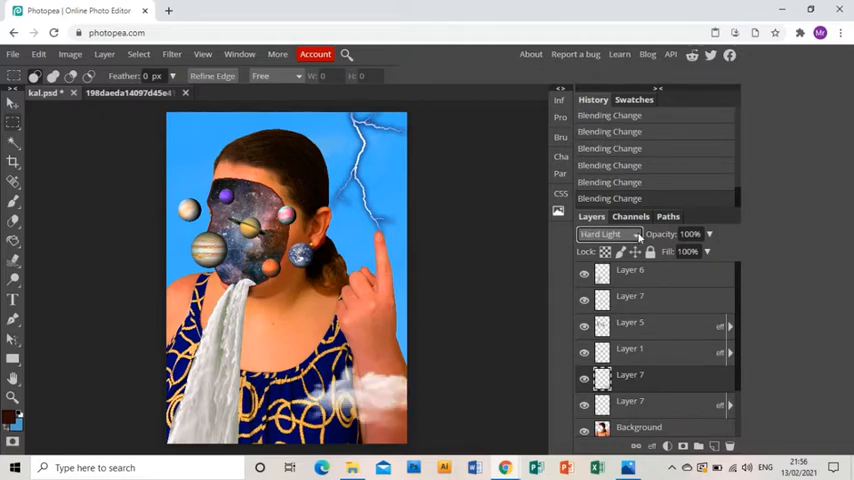
pyautogui.click(605, 233)
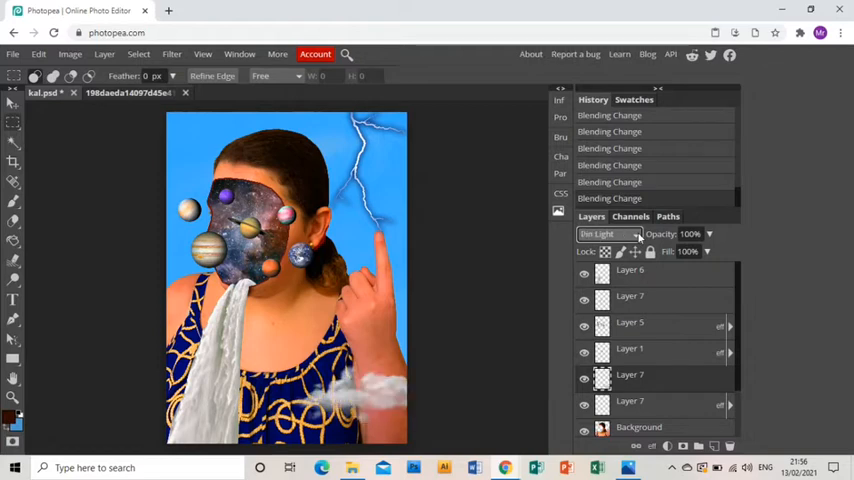
pyautogui.click(605, 234)
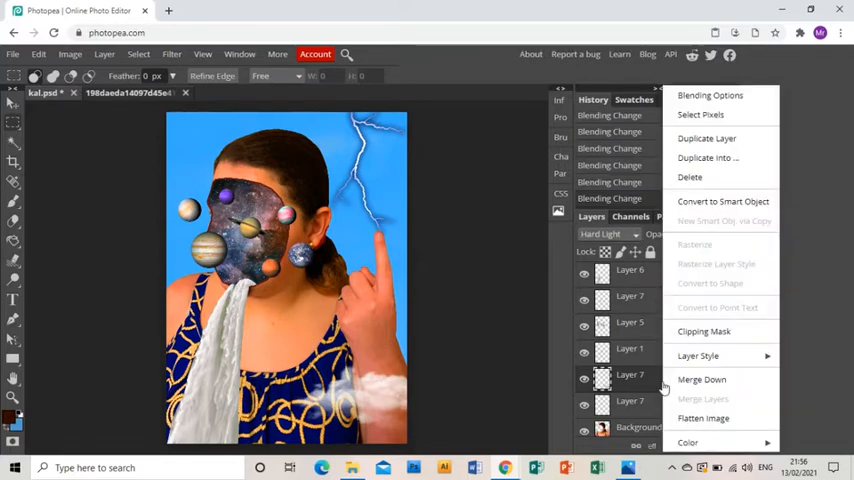
# Duplicate the low cloud layer in the collage.
pyautogui.click(707, 138)
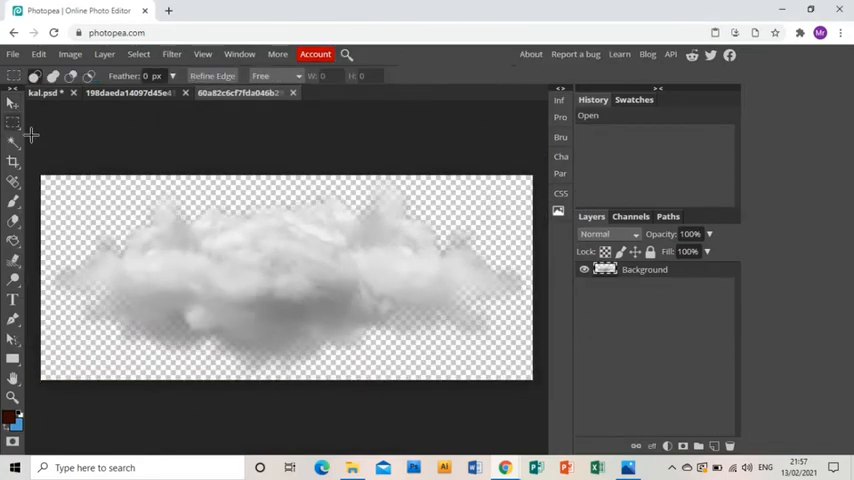
# Select the second cloud and move the pasted copy beside the lightning.
pyautogui.moveTo(42, 174); pyautogui.dragTo(533, 381)
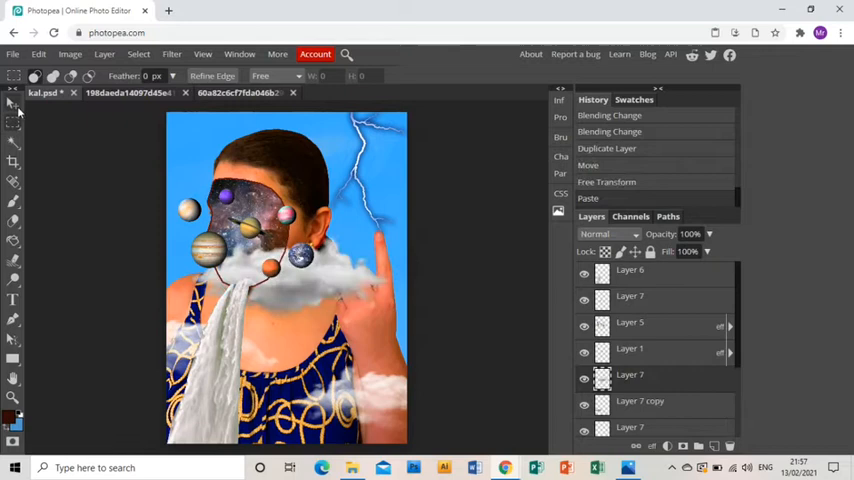
pyautogui.click(13, 104)
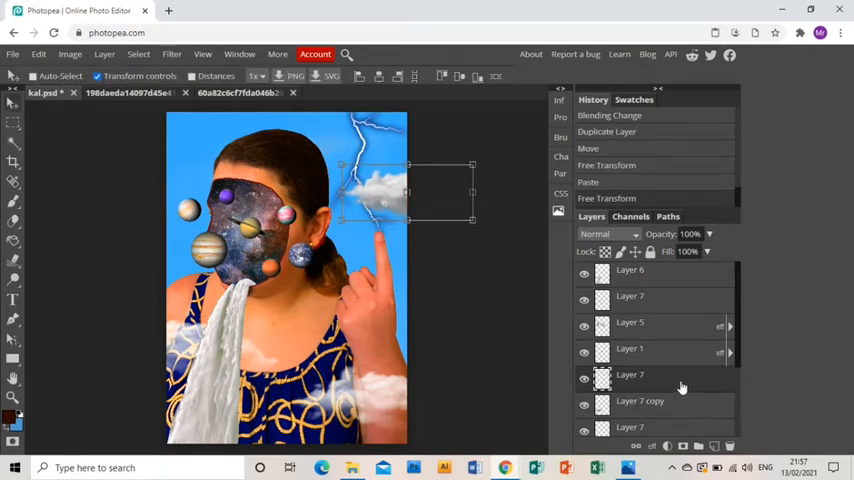
pyautogui.scroll(-3)
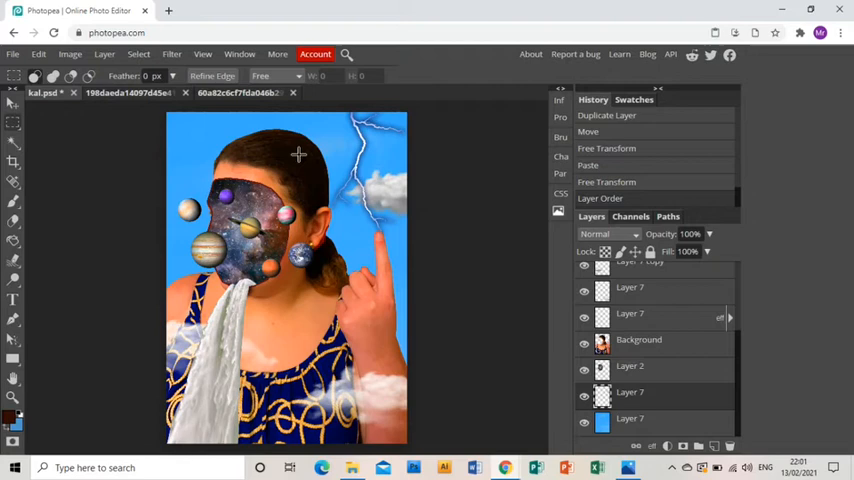
# Set the clouds layer's blend mode to Hard Light and open its layer options.
pyautogui.click(600, 233)
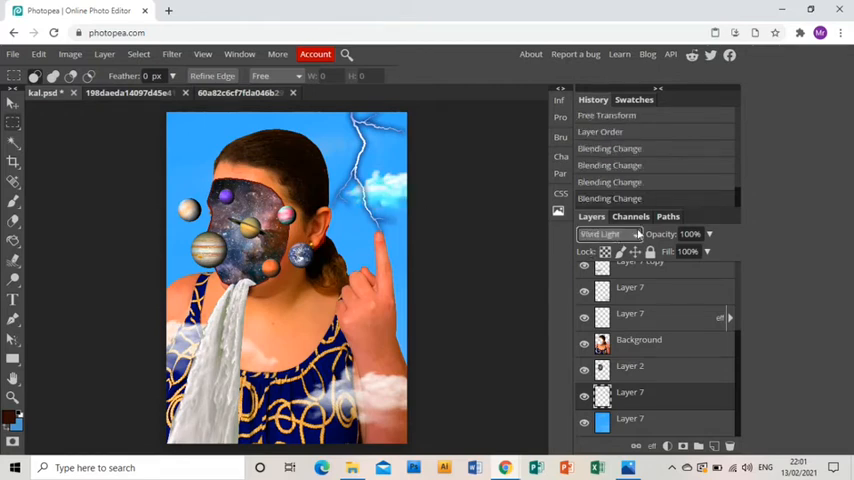
pyautogui.click(603, 233)
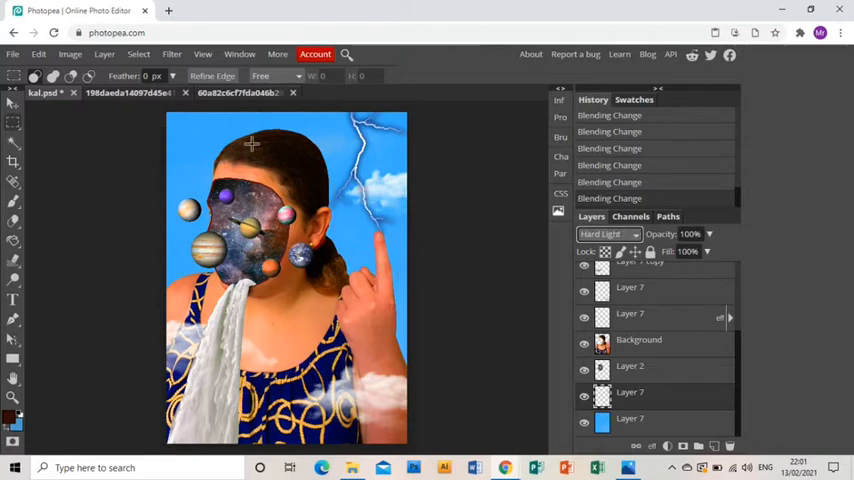
pyautogui.rightClick(629, 391)
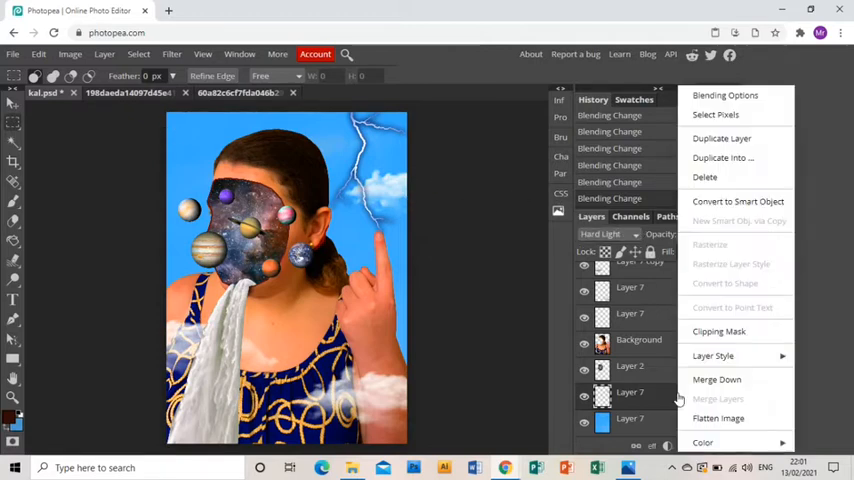
pyautogui.moveTo(737, 201)
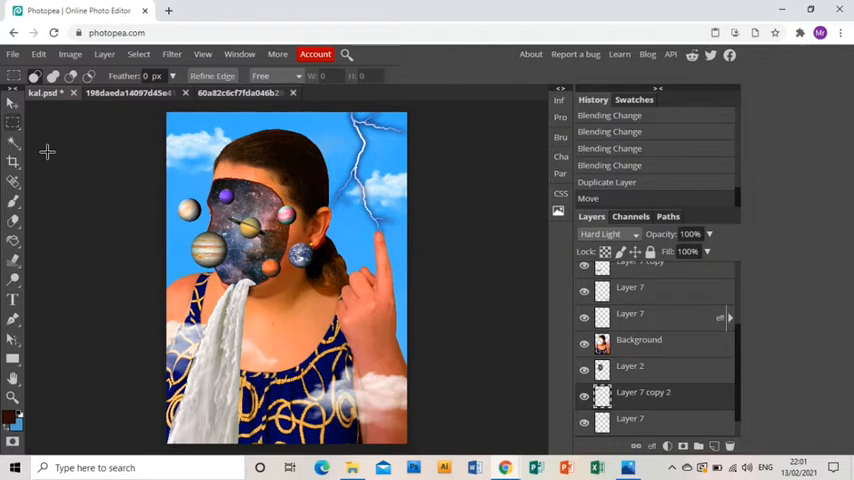
pyautogui.moveTo(149, 191)
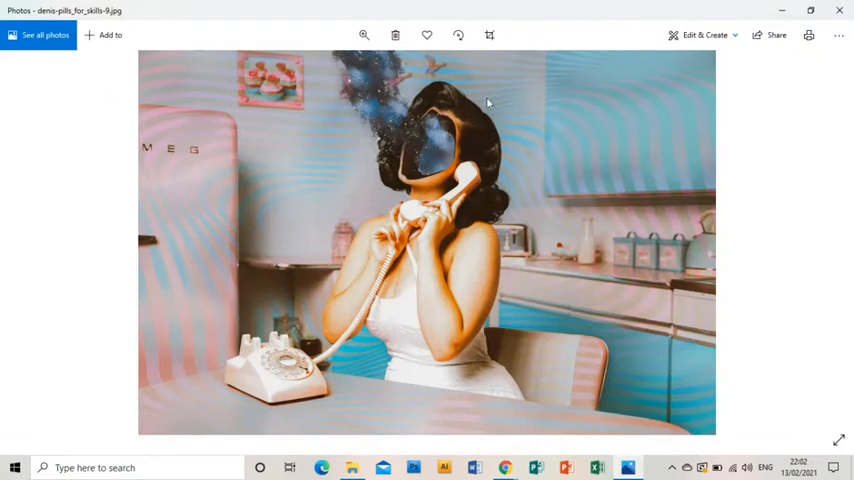
pyautogui.moveTo(217, 254)
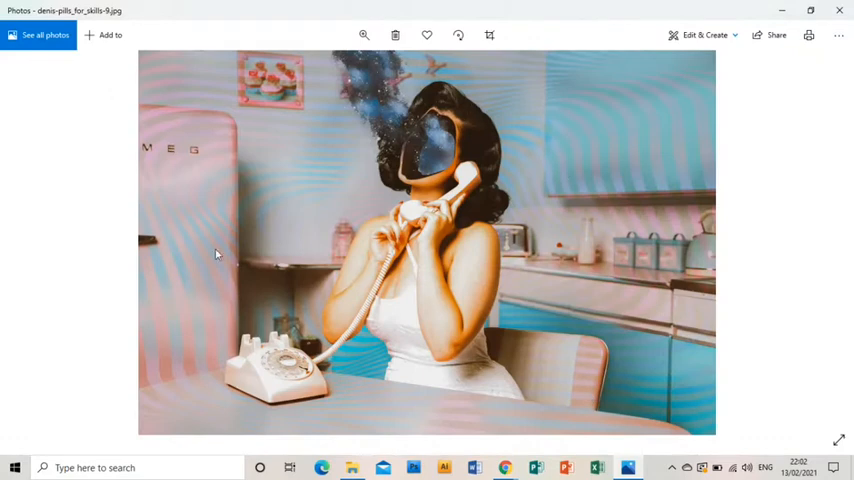
pyautogui.moveTo(614, 206)
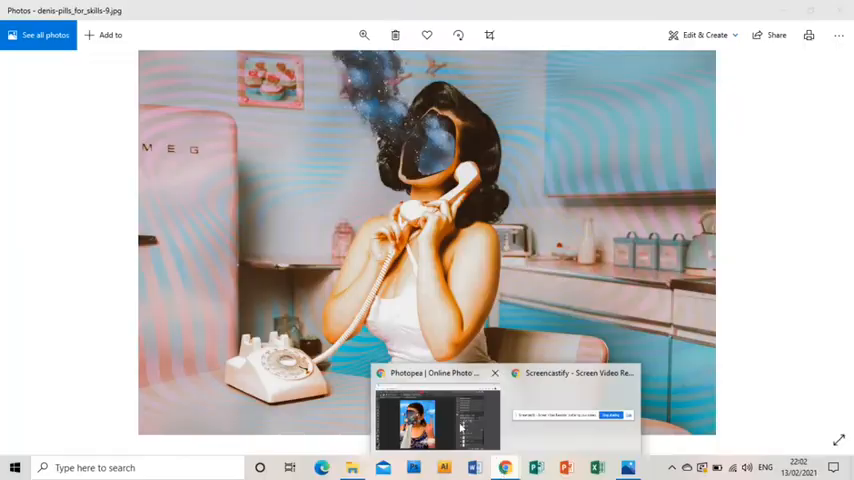
# Return from the Windows Photos reference to the Photopea collage.
pyautogui.click(437, 415)
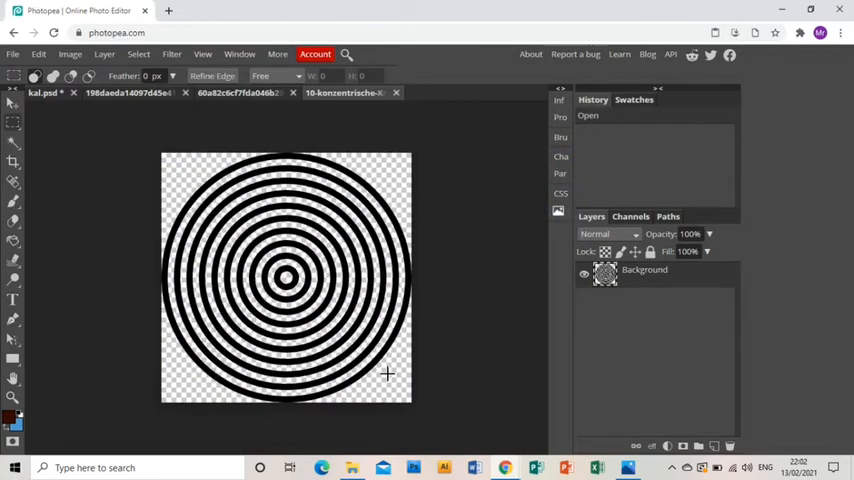
pyautogui.moveTo(197, 107)
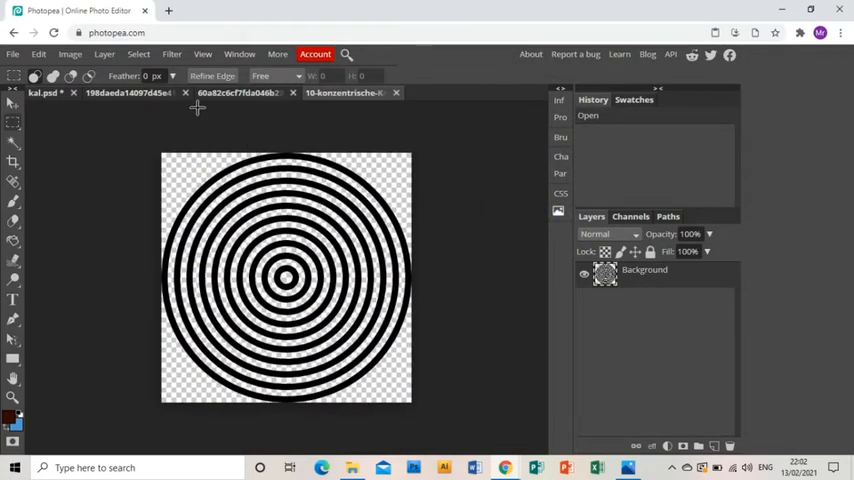
pyautogui.moveTo(61, 129)
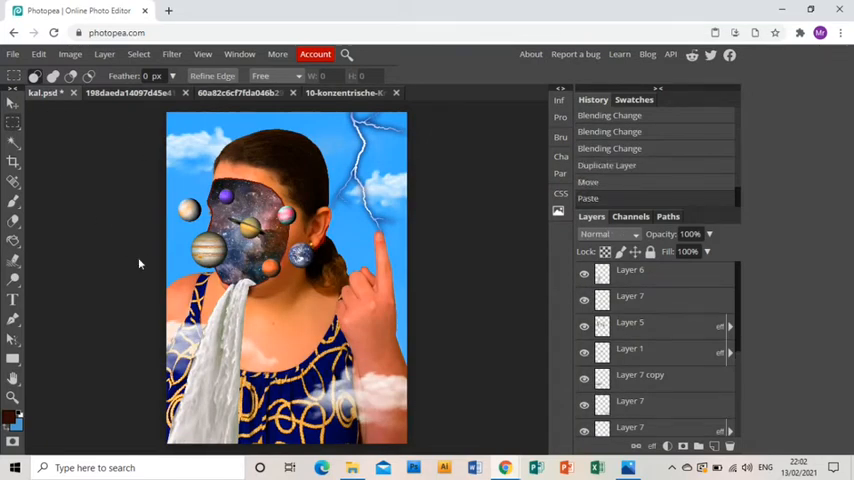
pyautogui.moveTo(370, 275)
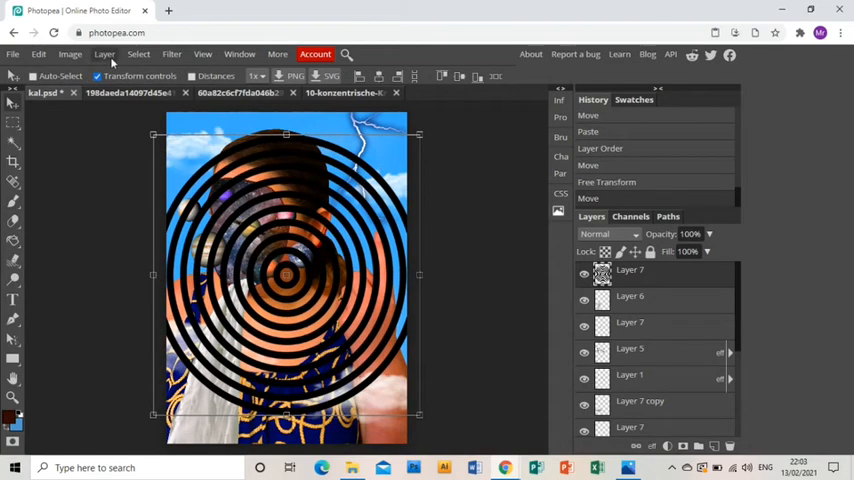
# Warp the concentric rings into a wavy, distorted ripple and squash them shorter.
pyautogui.click(38, 54)
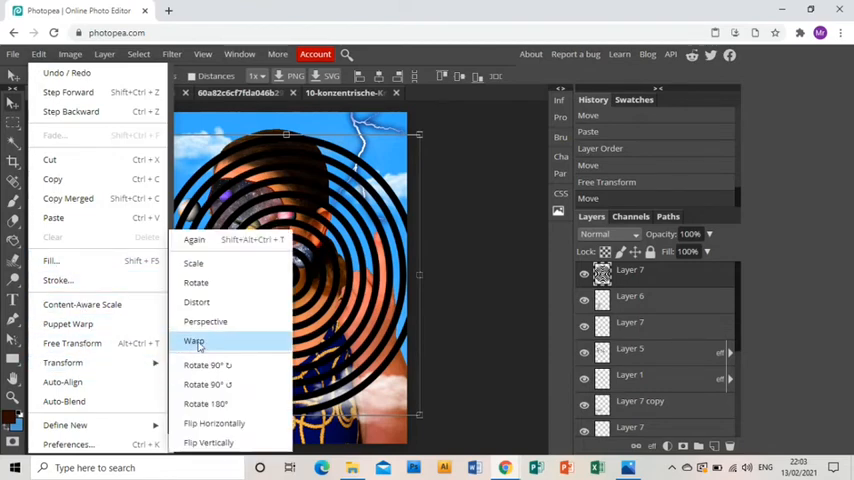
pyautogui.click(194, 341)
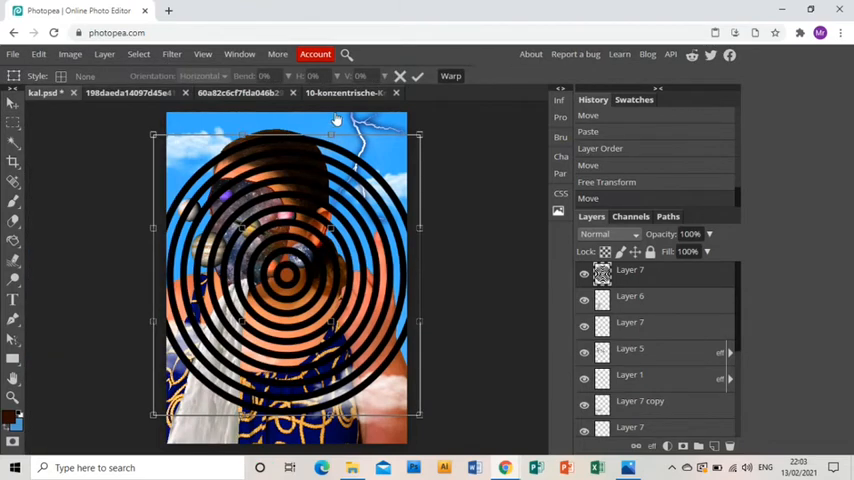
pyautogui.moveTo(335, 120); pyautogui.dragTo(325, 218)
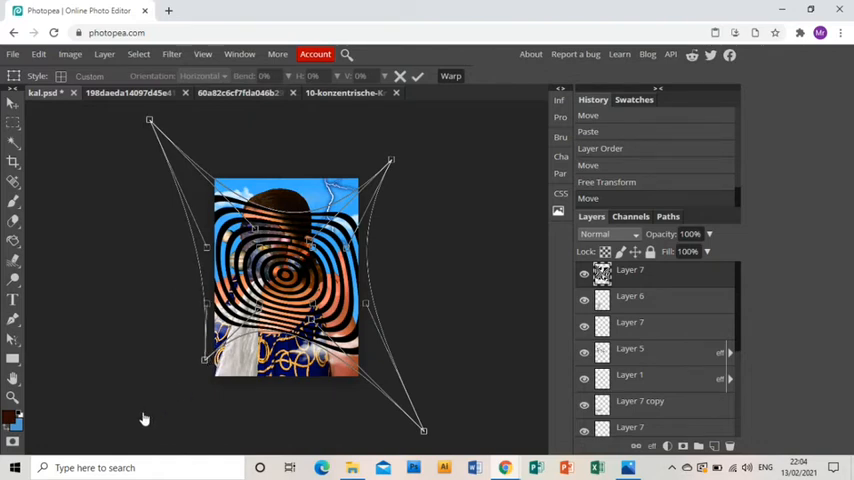
pyautogui.moveTo(205, 360); pyautogui.dragTo(140, 410)
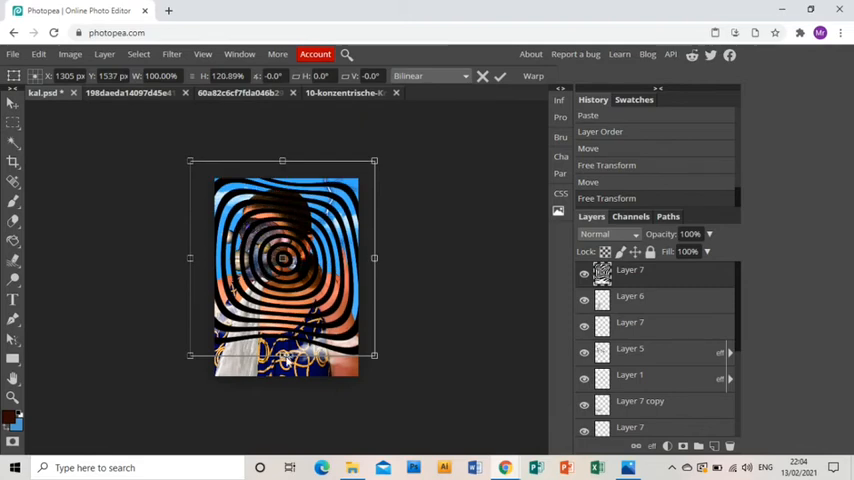
pyautogui.moveTo(282, 355); pyautogui.dragTo(282, 310)
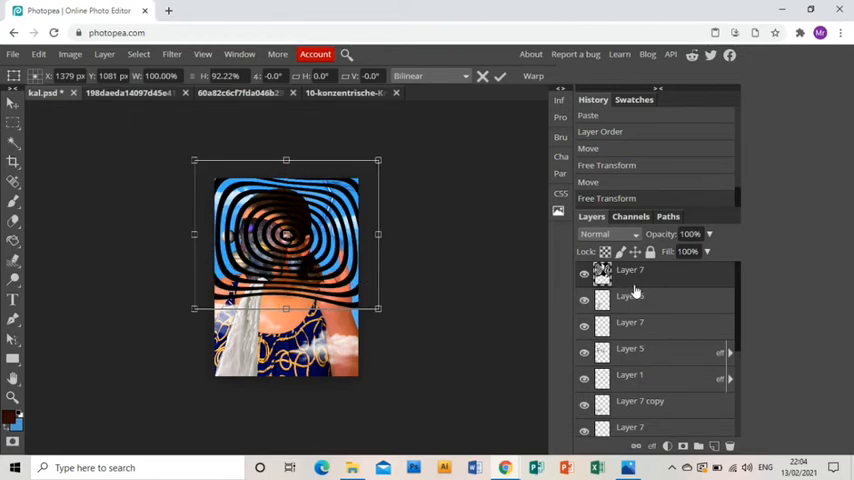
# Duplicate the warped ring layer and merge the copy into one covering layer.
pyautogui.rightClick(629, 270)
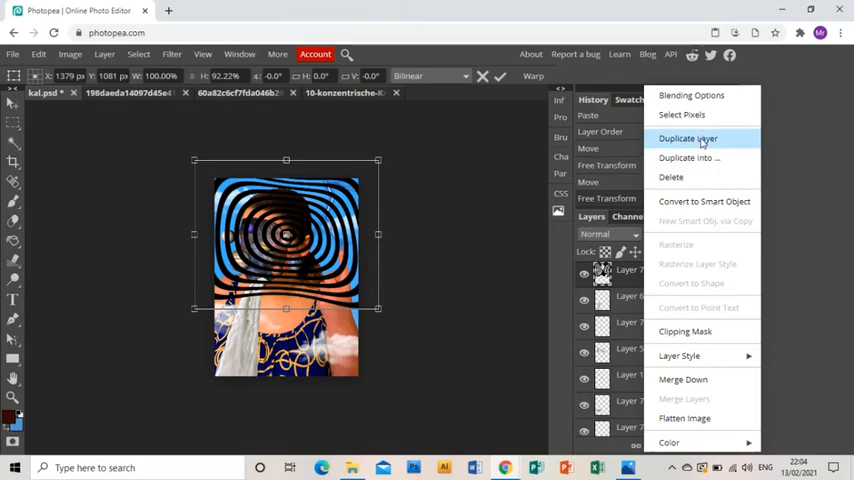
pyautogui.moveTo(461, 193)
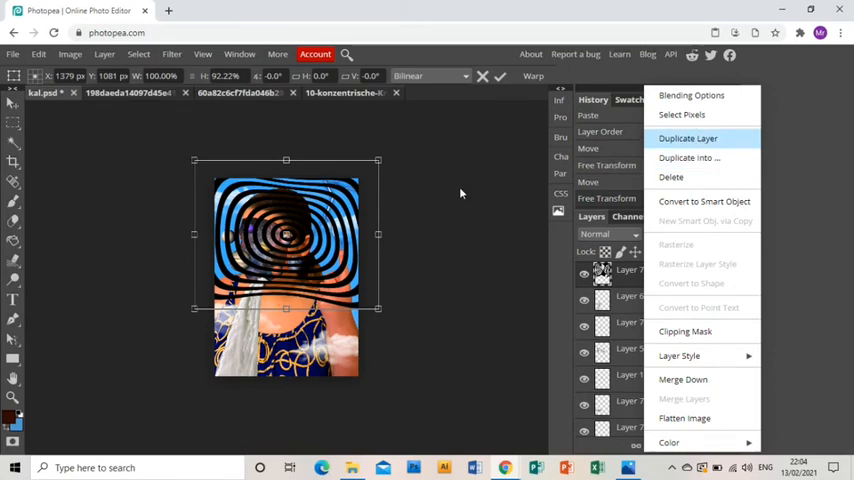
pyautogui.click(688, 138)
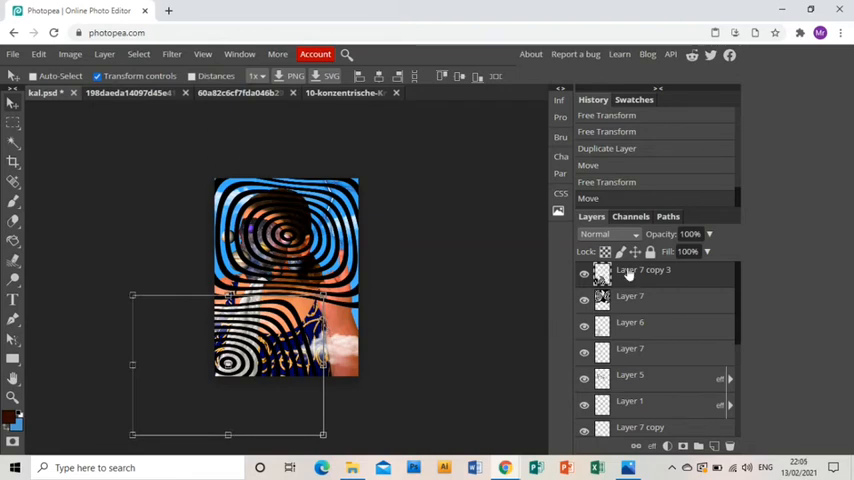
pyautogui.rightClick(642, 270)
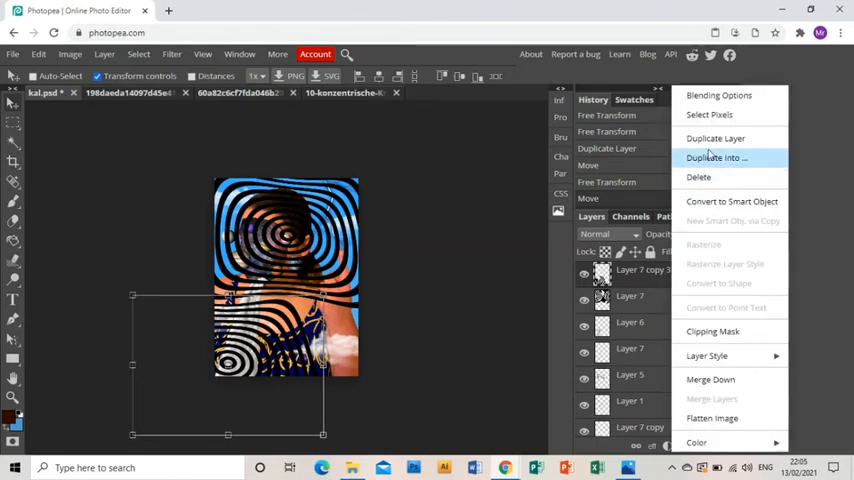
pyautogui.click(715, 138)
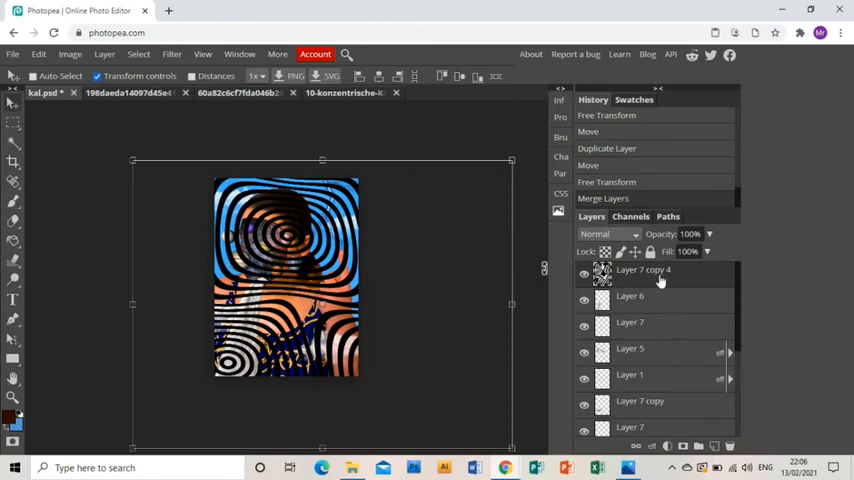
pyautogui.moveTo(658, 282)
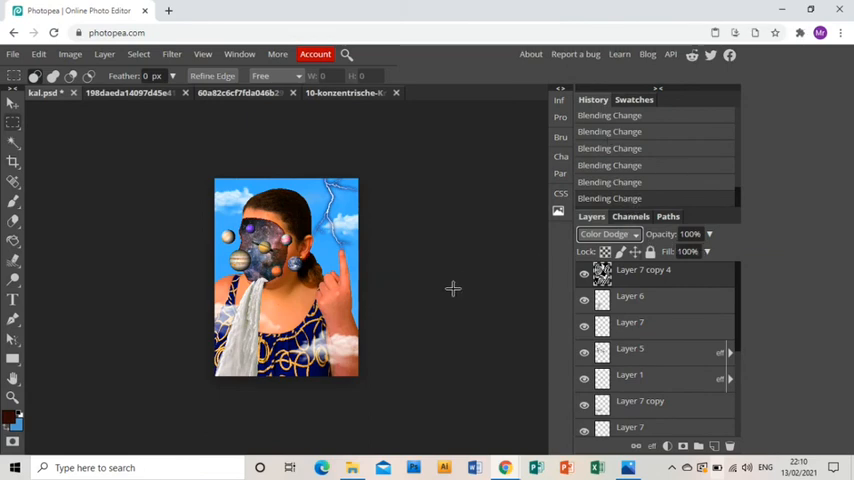
# Set the ring layer's blend mode to Soft Light with 25% opacity.
pyautogui.click(607, 234)
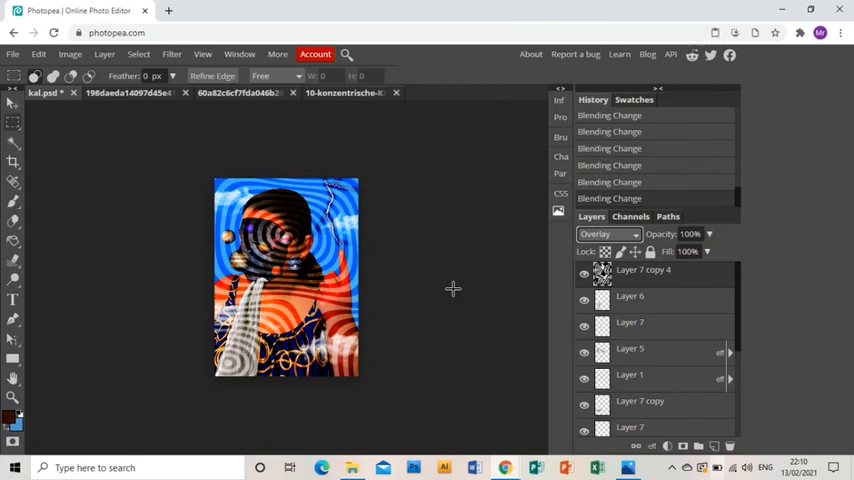
pyautogui.click(608, 234)
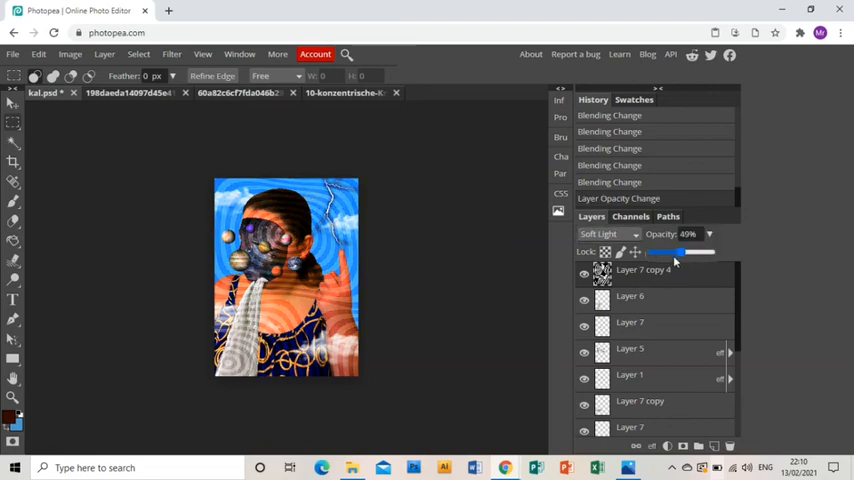
pyautogui.moveTo(675, 253); pyautogui.dragTo(668, 253)
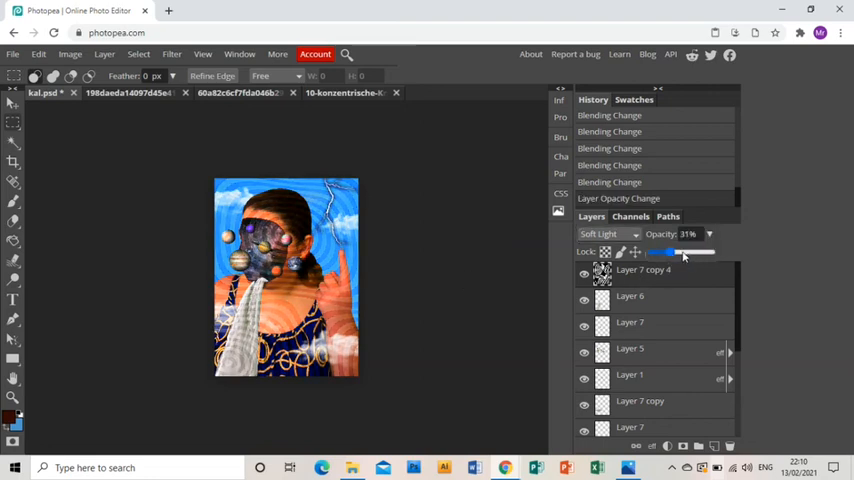
pyautogui.moveTo(685, 252); pyautogui.dragTo(668, 252)
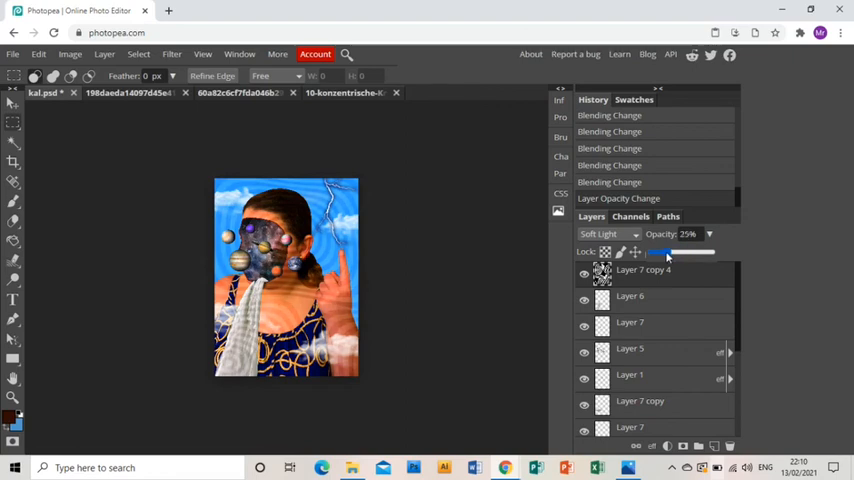